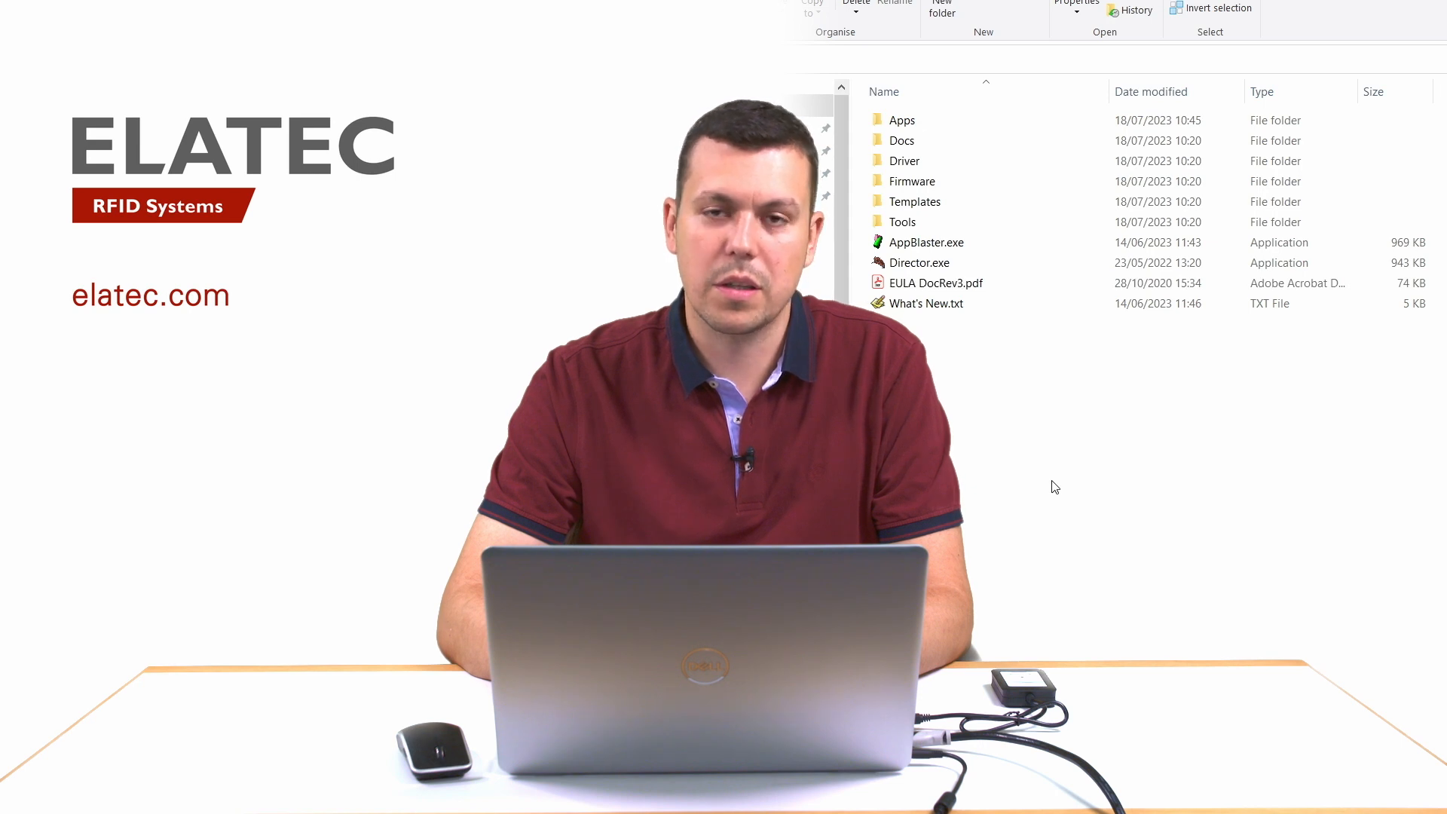
Launch AppBlaster V4.61.01 from its executable to reach the start window
left_click(925, 241)
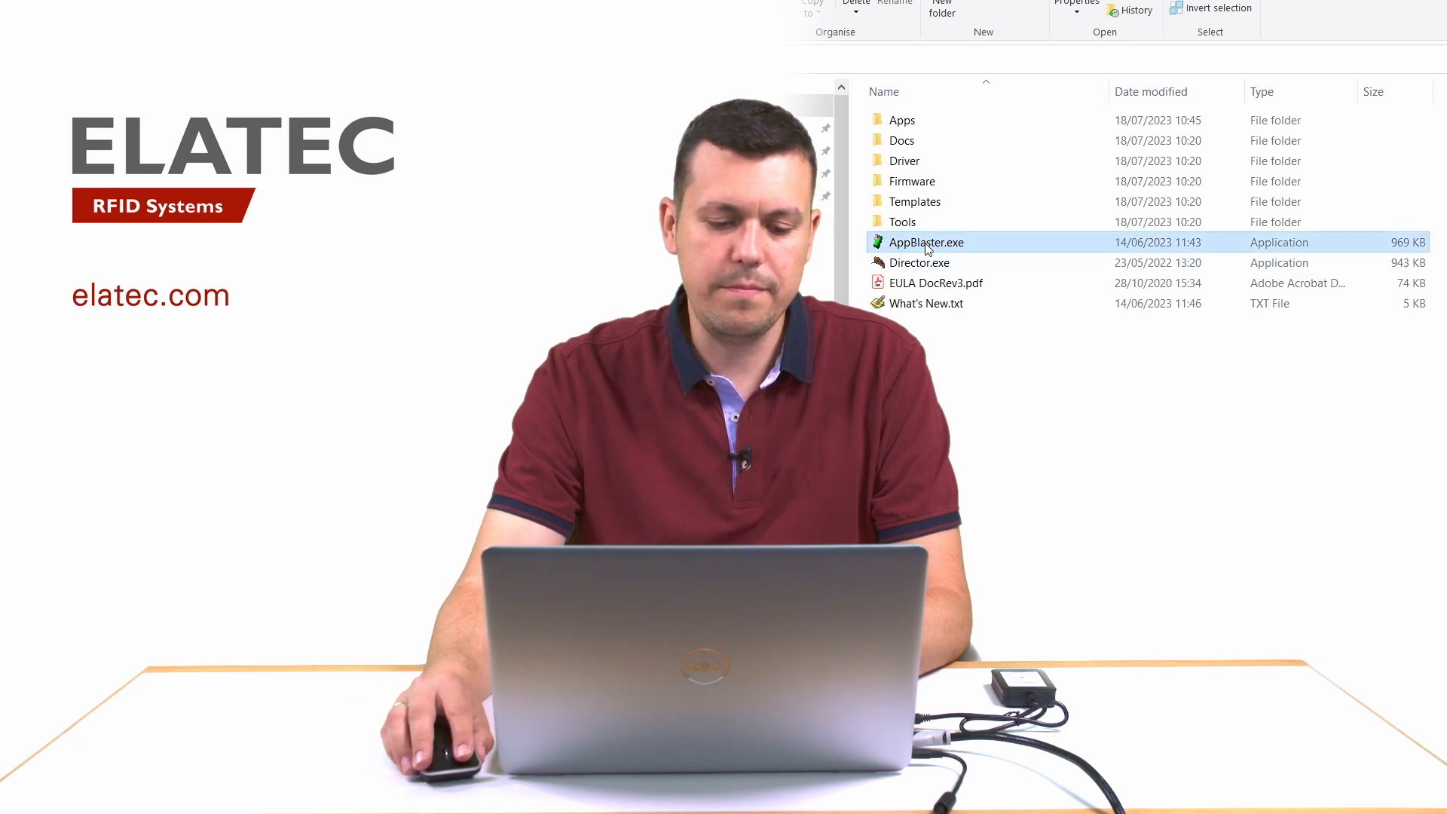
double_click(925, 241)
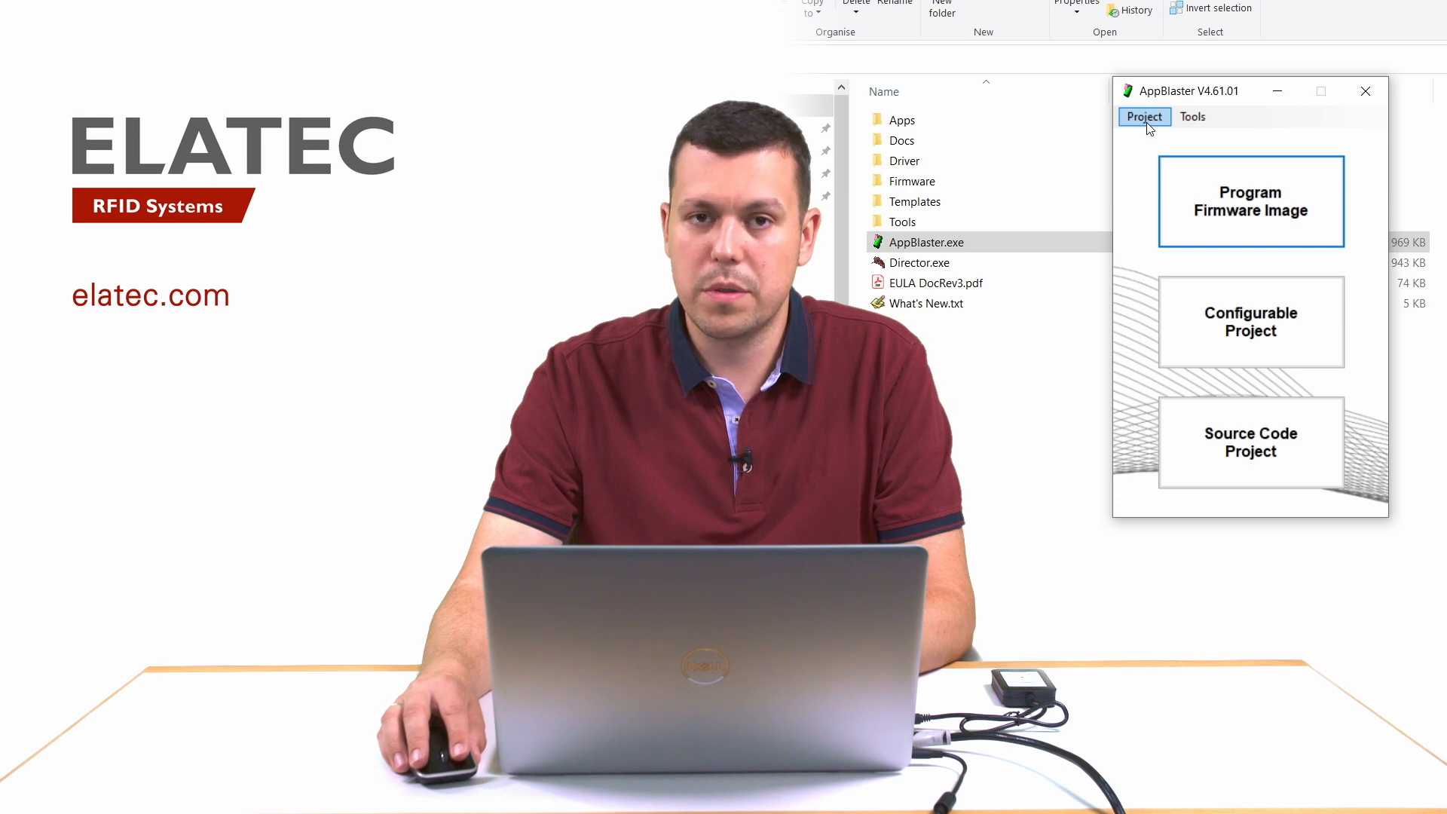
left_click(1145, 116)
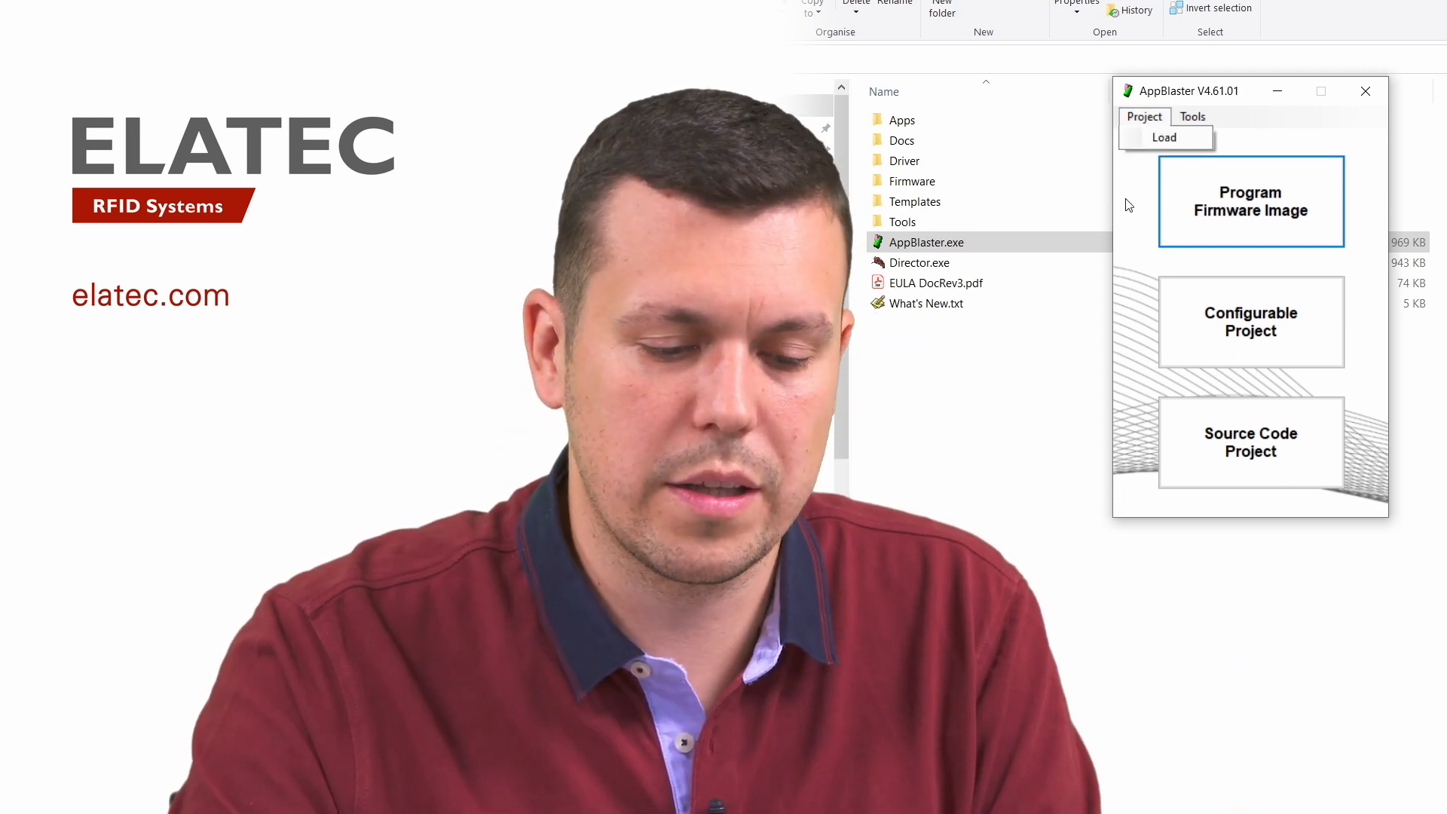
left_click(1193, 117)
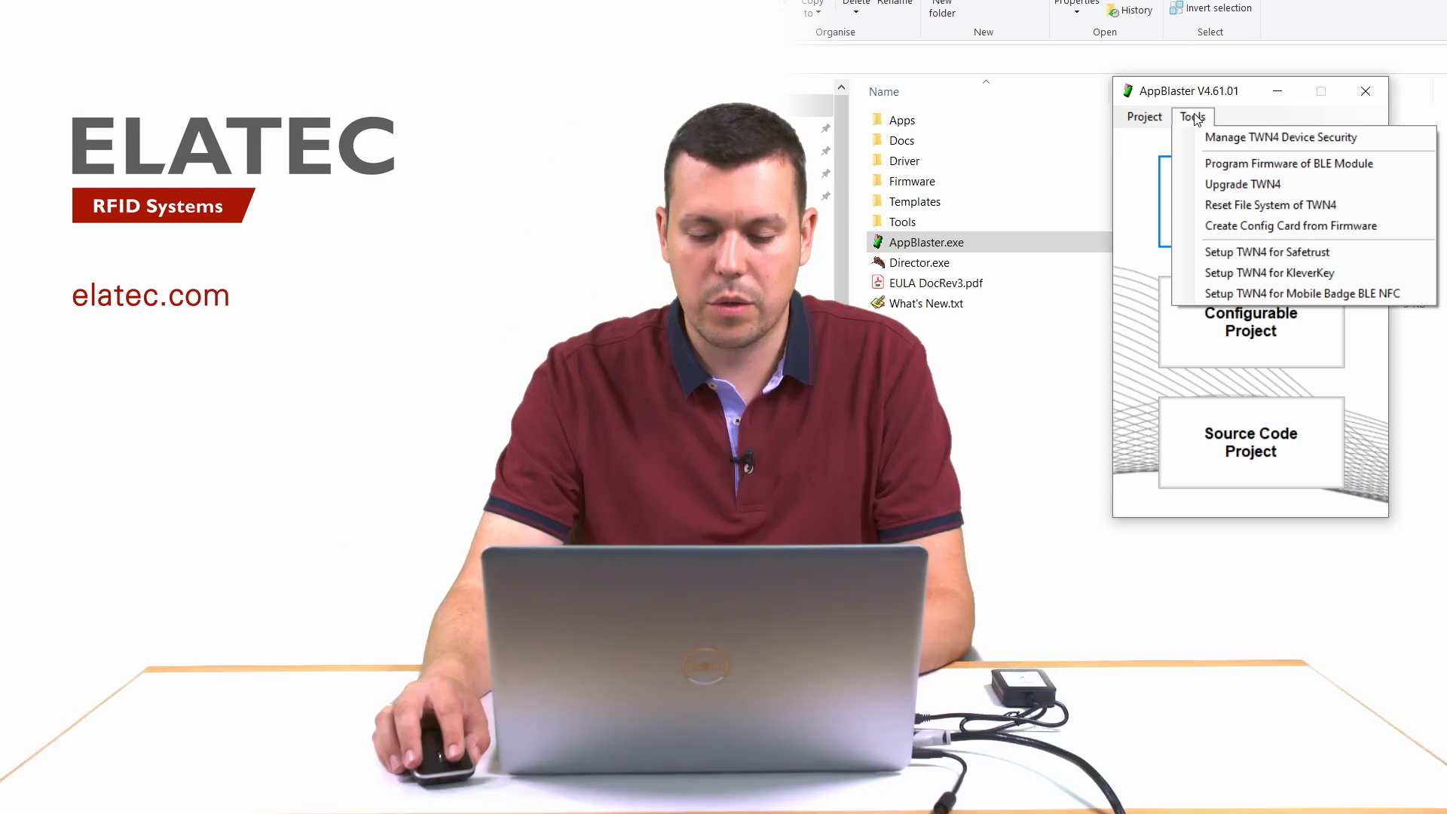
mouse_move(1165, 154)
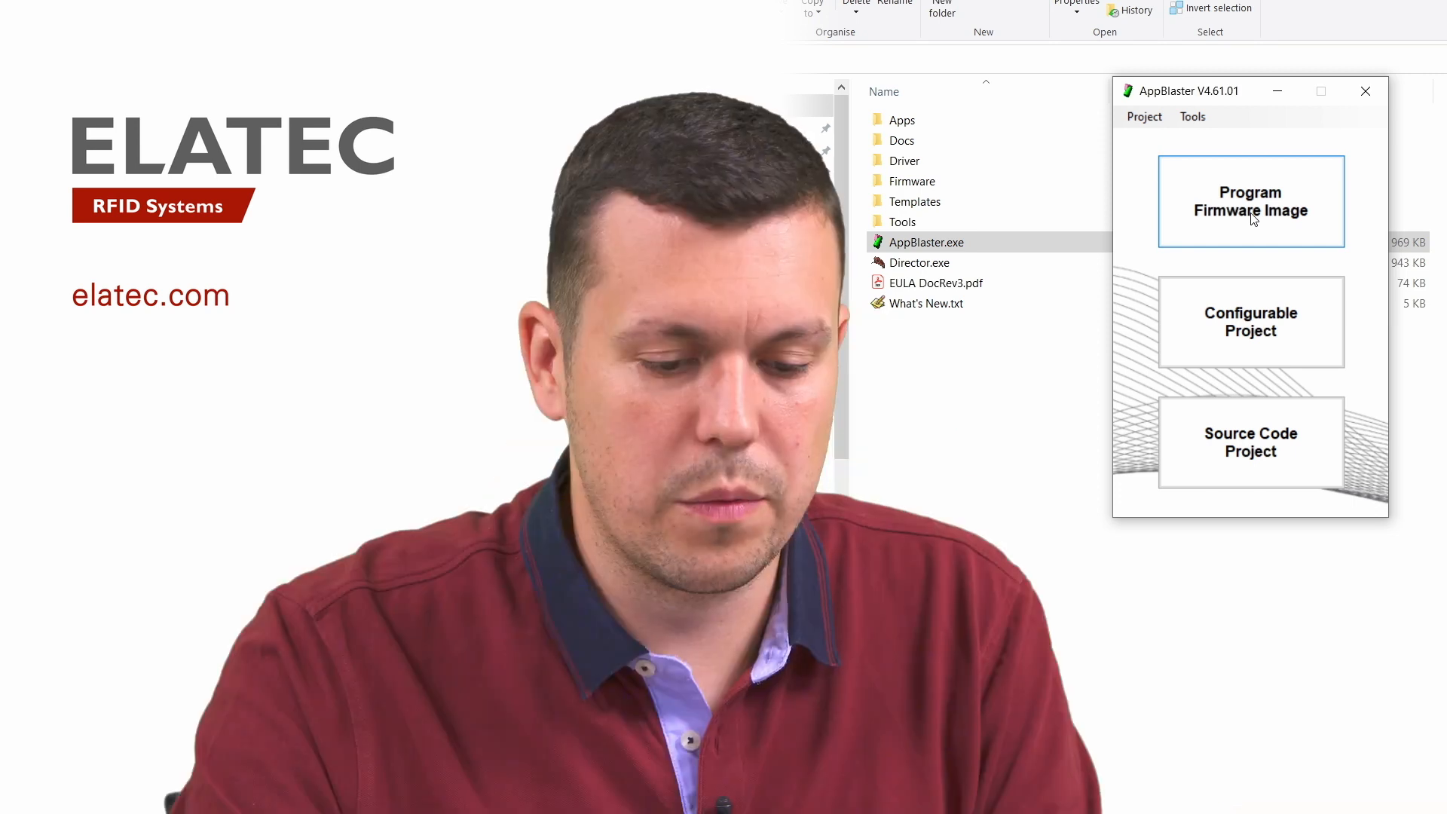
Choose Program Firmware Image to reach the firmware programming window
left_click(1251, 202)
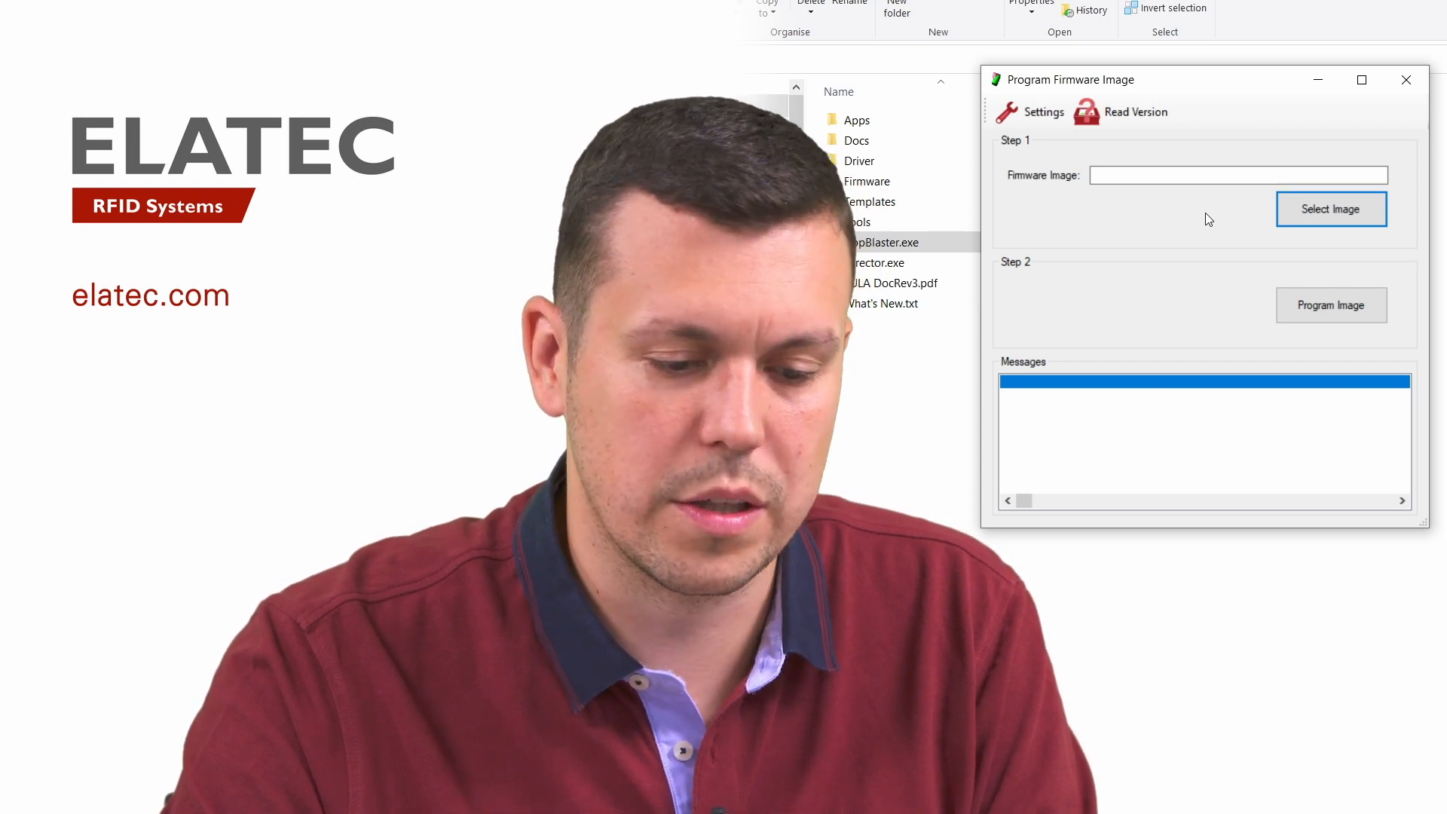
mouse_move(1191, 202)
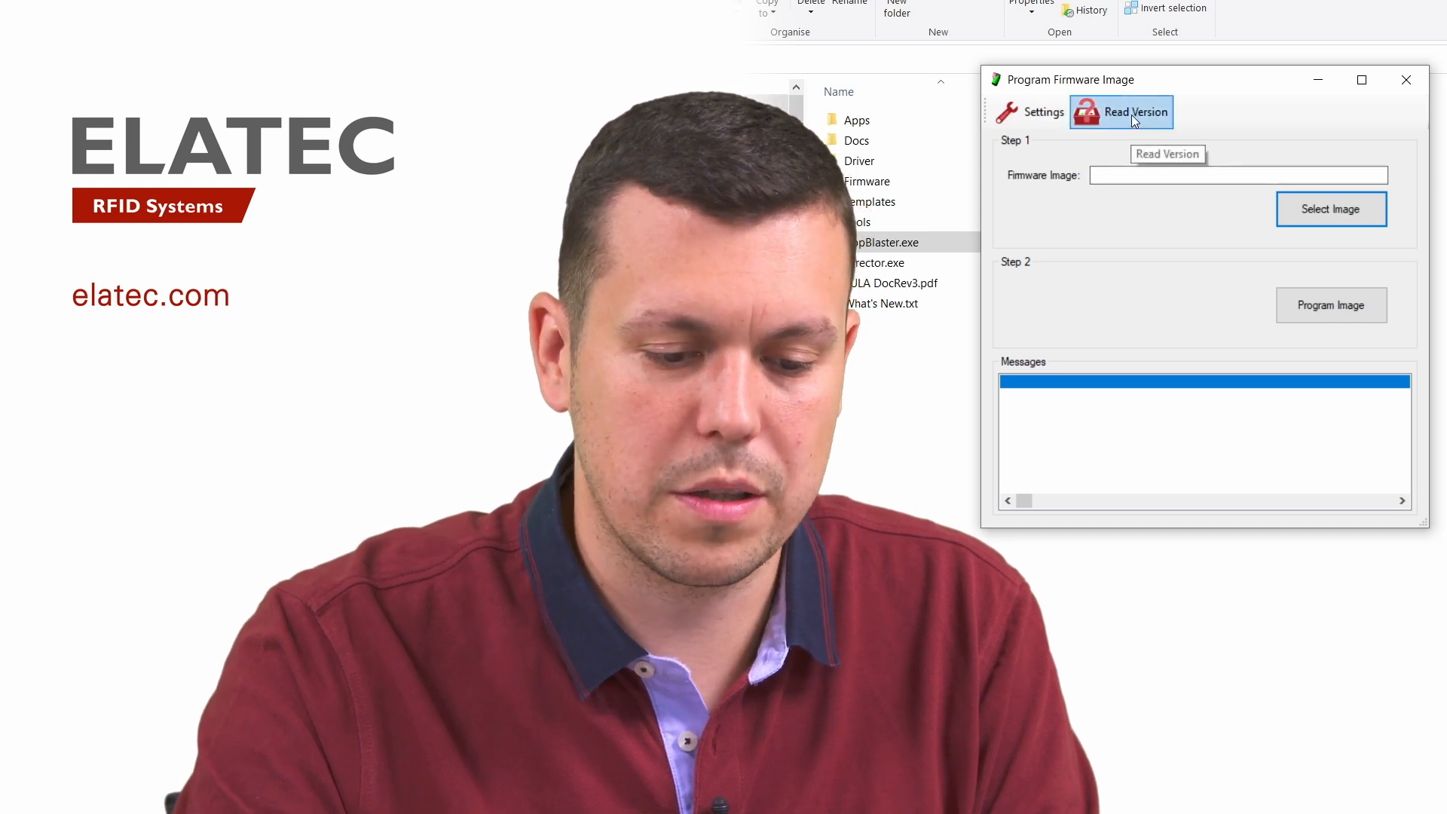
Read the connected TWN4 reader's version, listing TWN4/B1.06/CKF4.64/TRC2.29/PI in Messages
left_click(1135, 112)
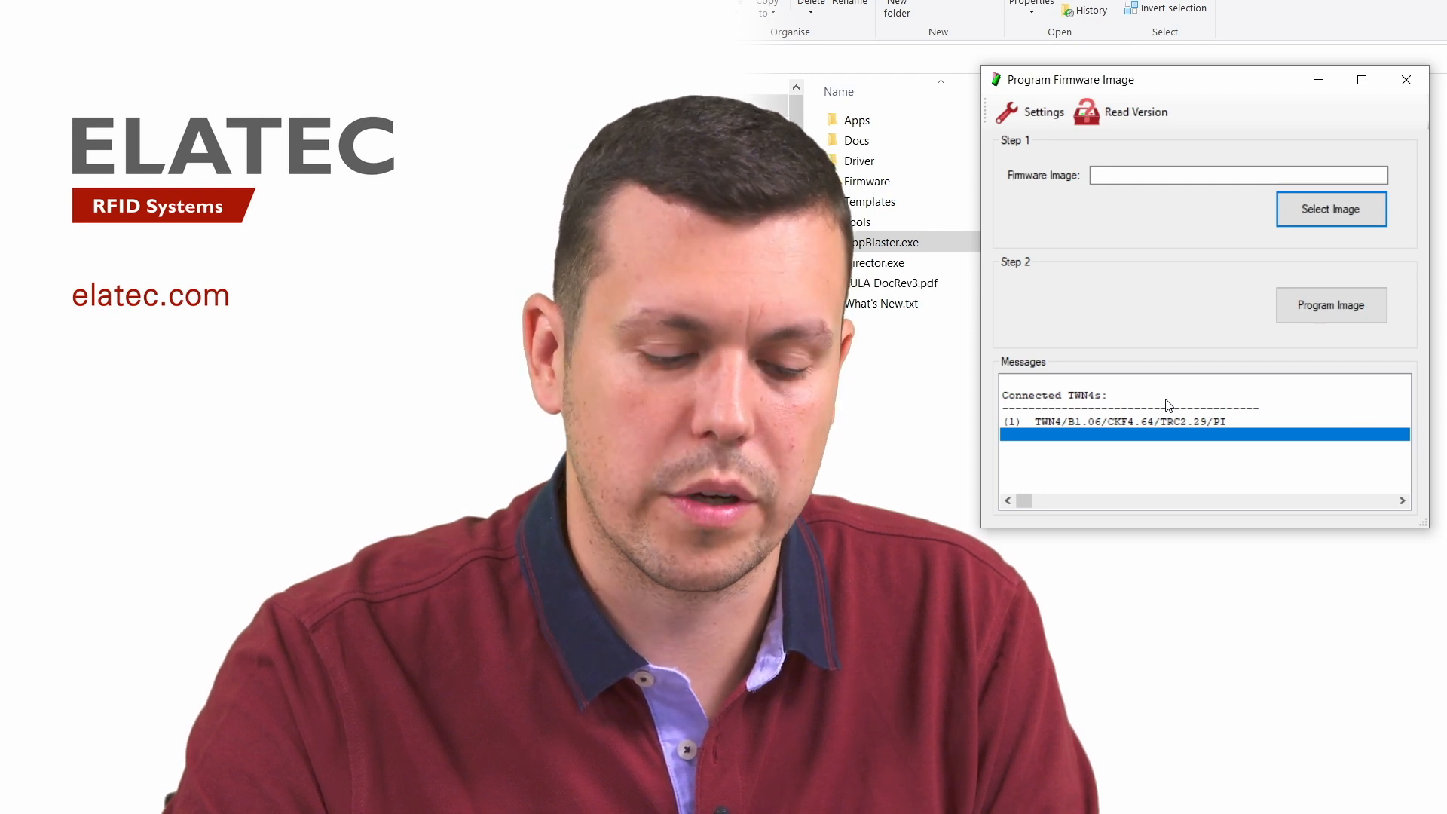
mouse_move(1087, 437)
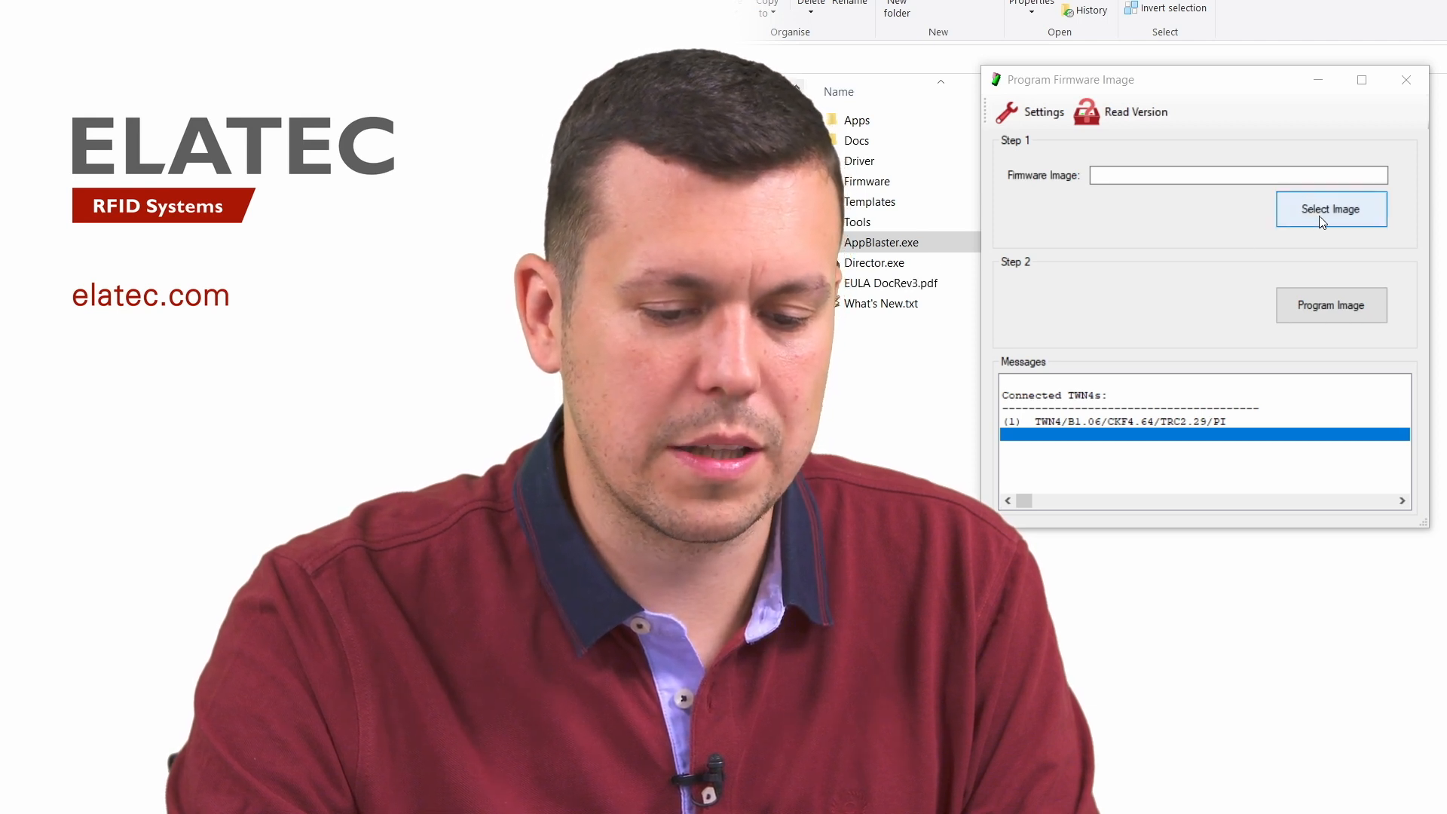
Set TWN4_xKx464_STD204_Multi_Keyboard_Standard.bix from the Firmware folder as the image to program
left_click(1331, 208)
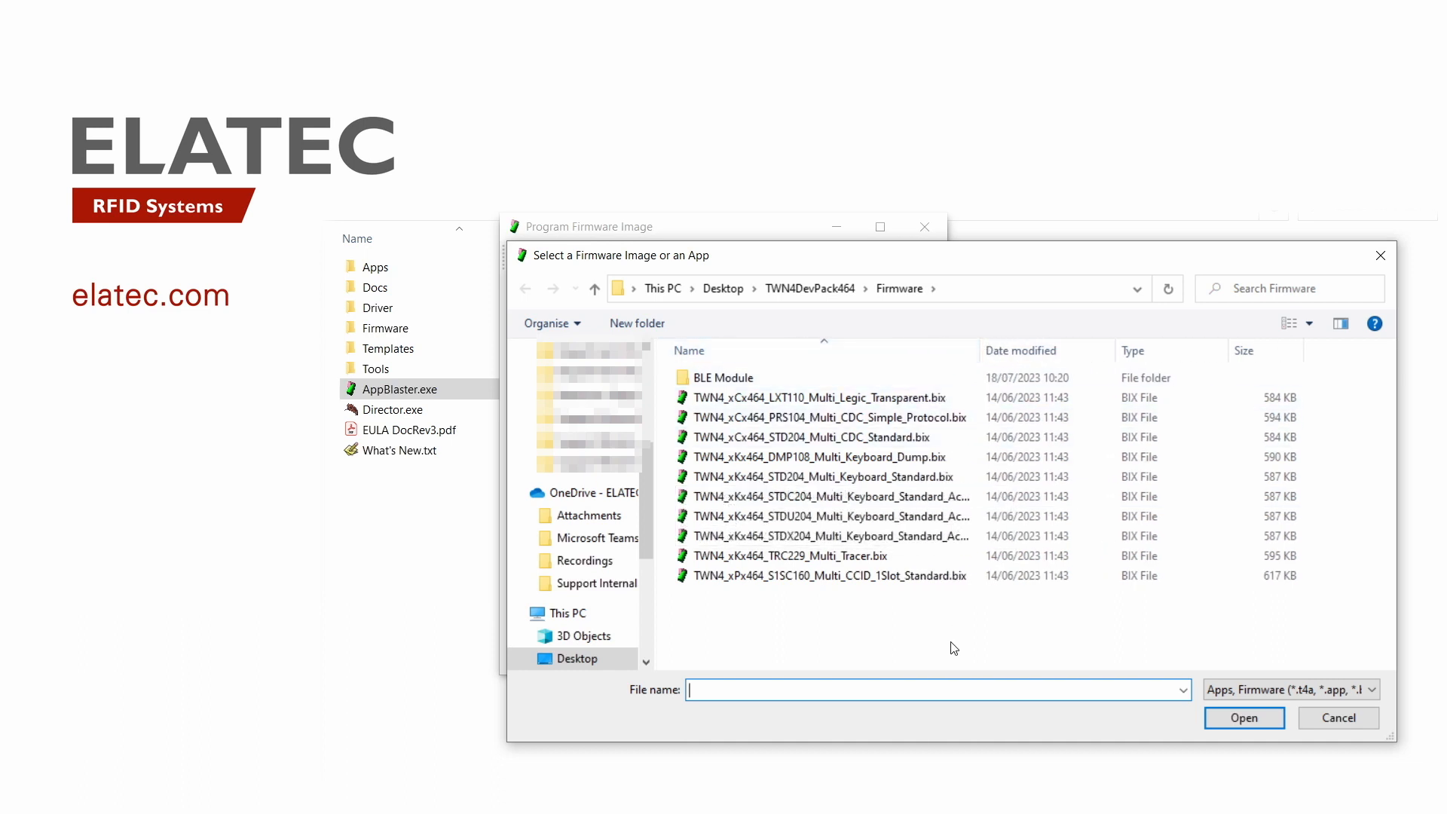
mouse_move(927, 631)
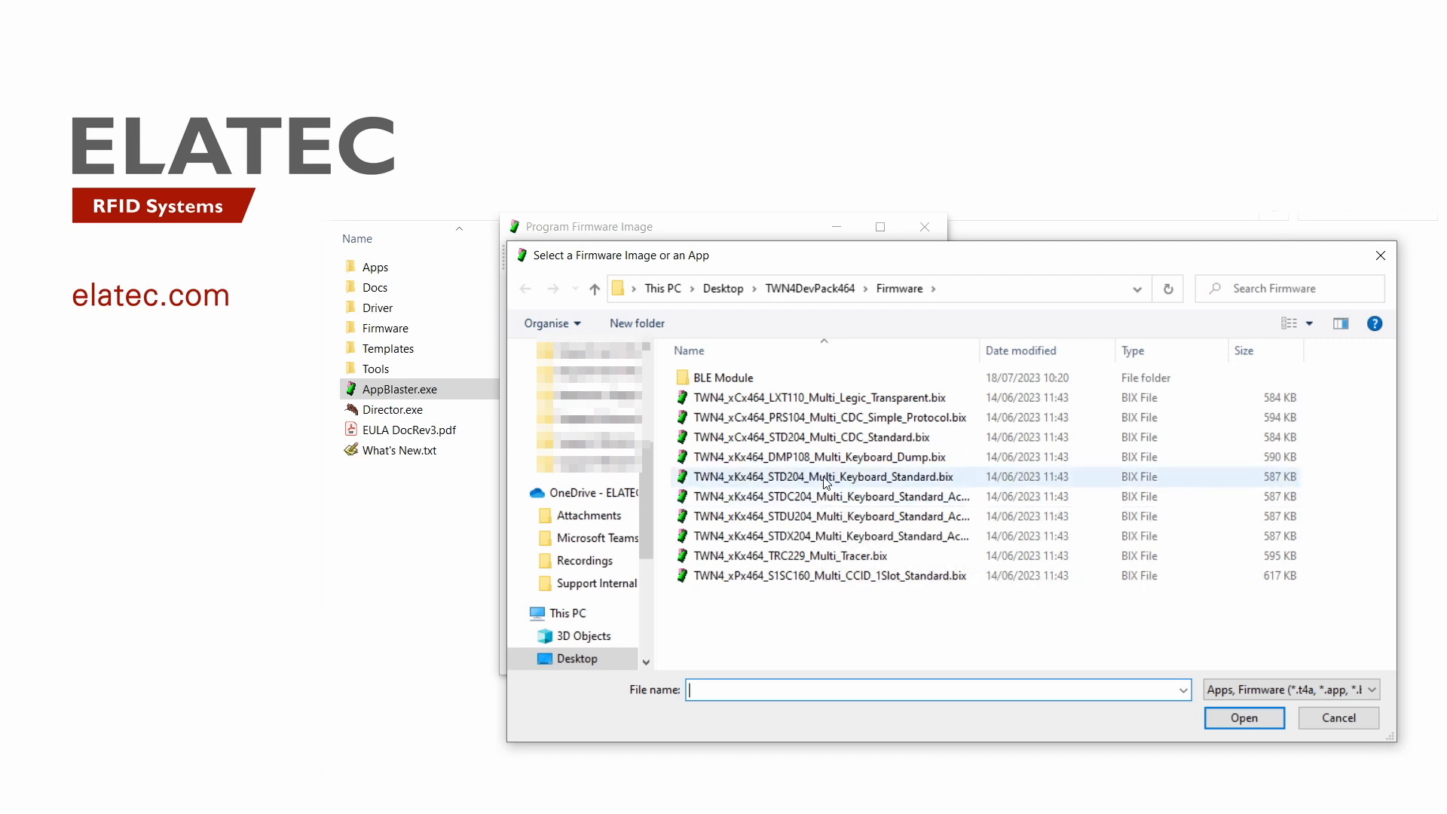
left_click(823, 476)
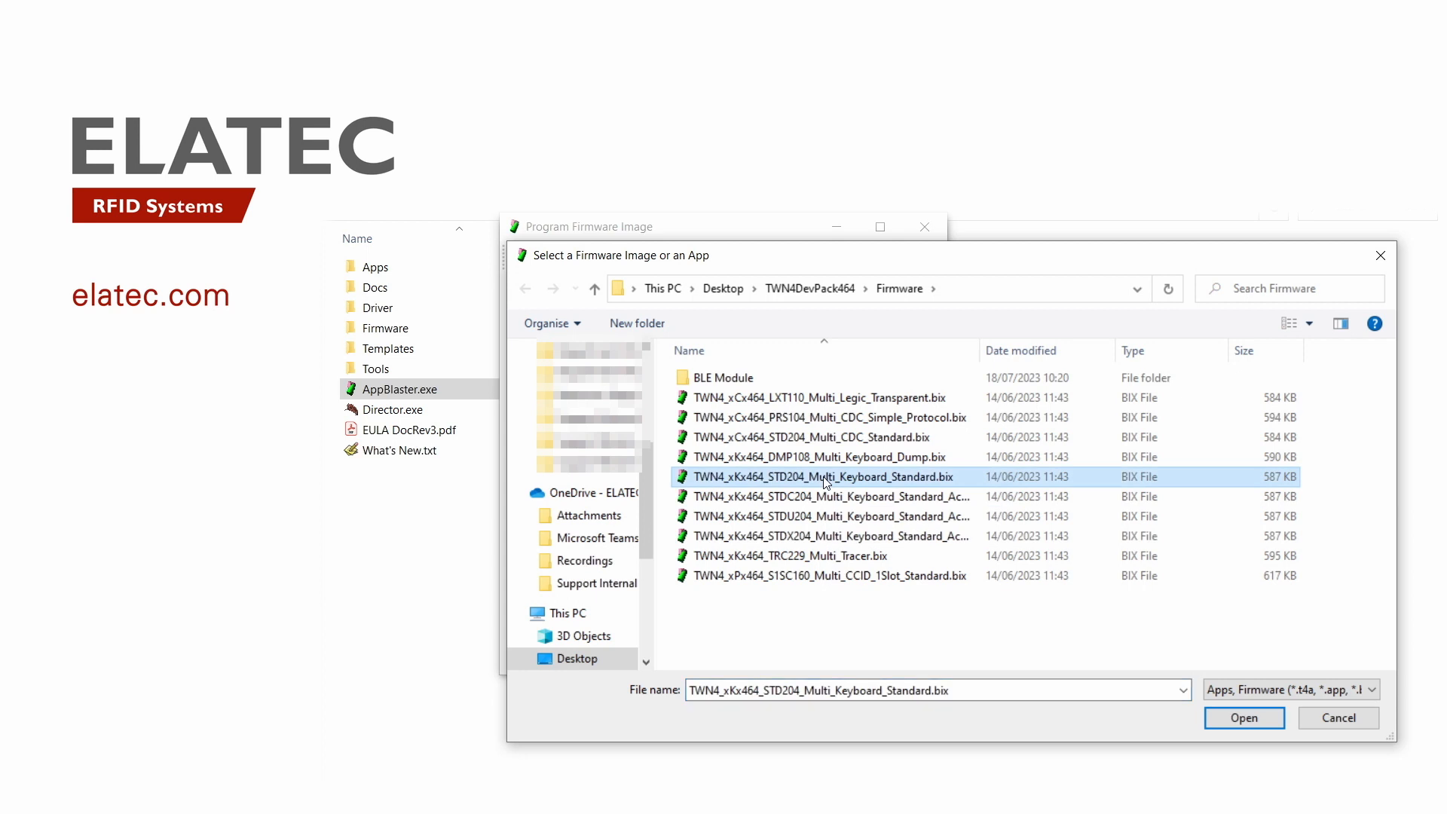
left_click(1245, 718)
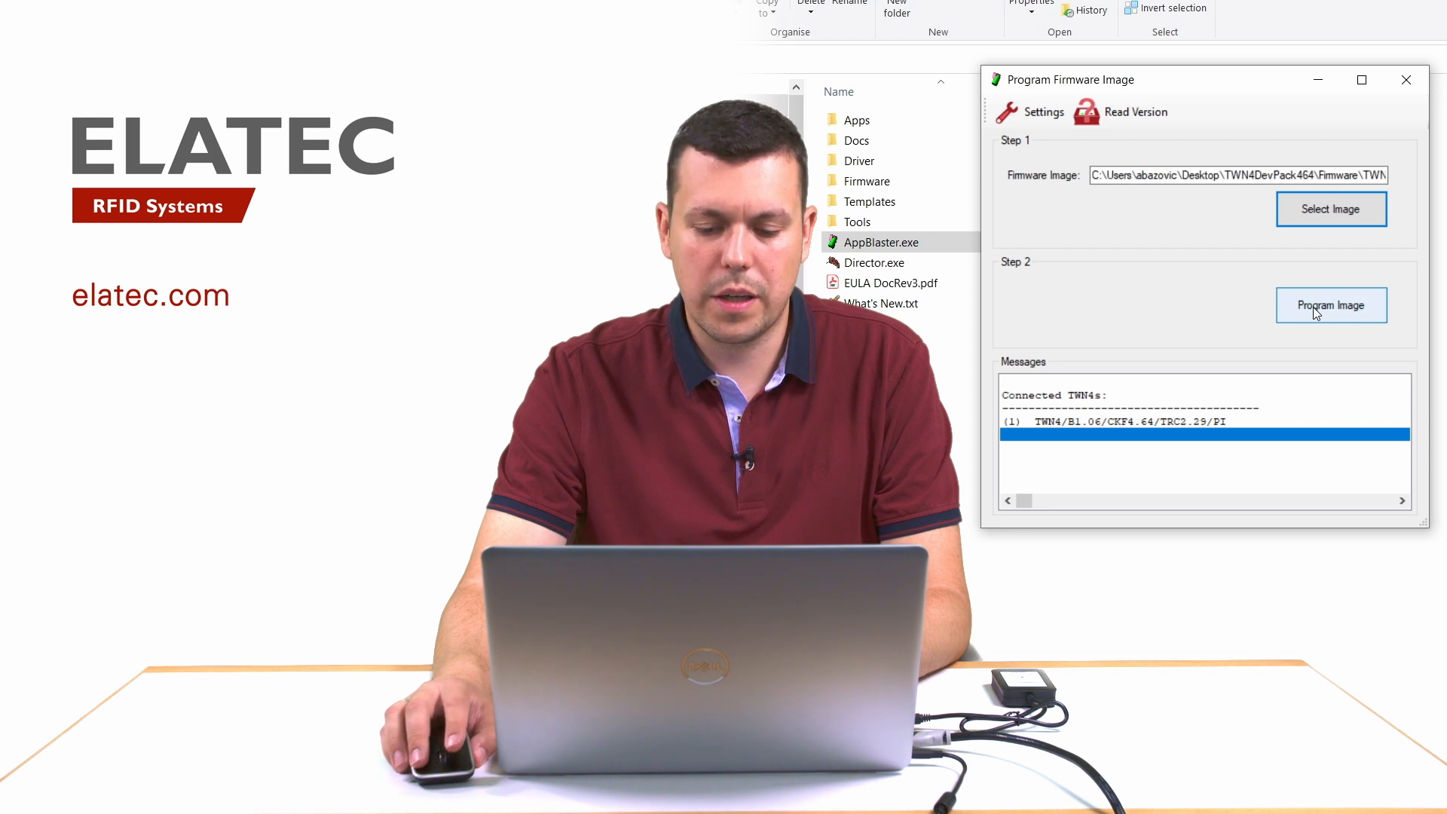
Program the image to the reader until Messages reports Done and version TWN4/B1.06/CKF4.64/STD2.04/PI
left_click(1331, 304)
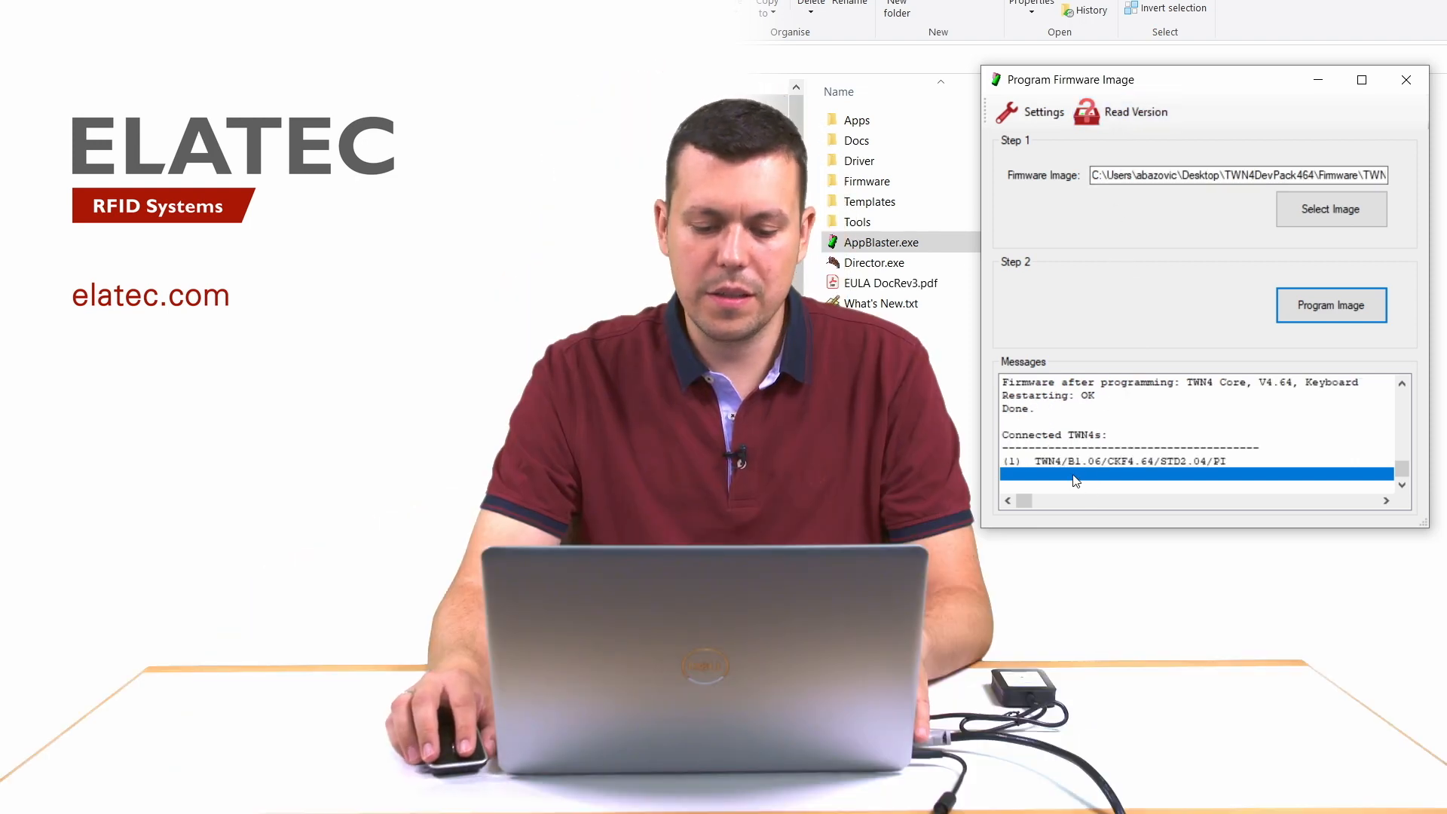
mouse_move(1140, 472)
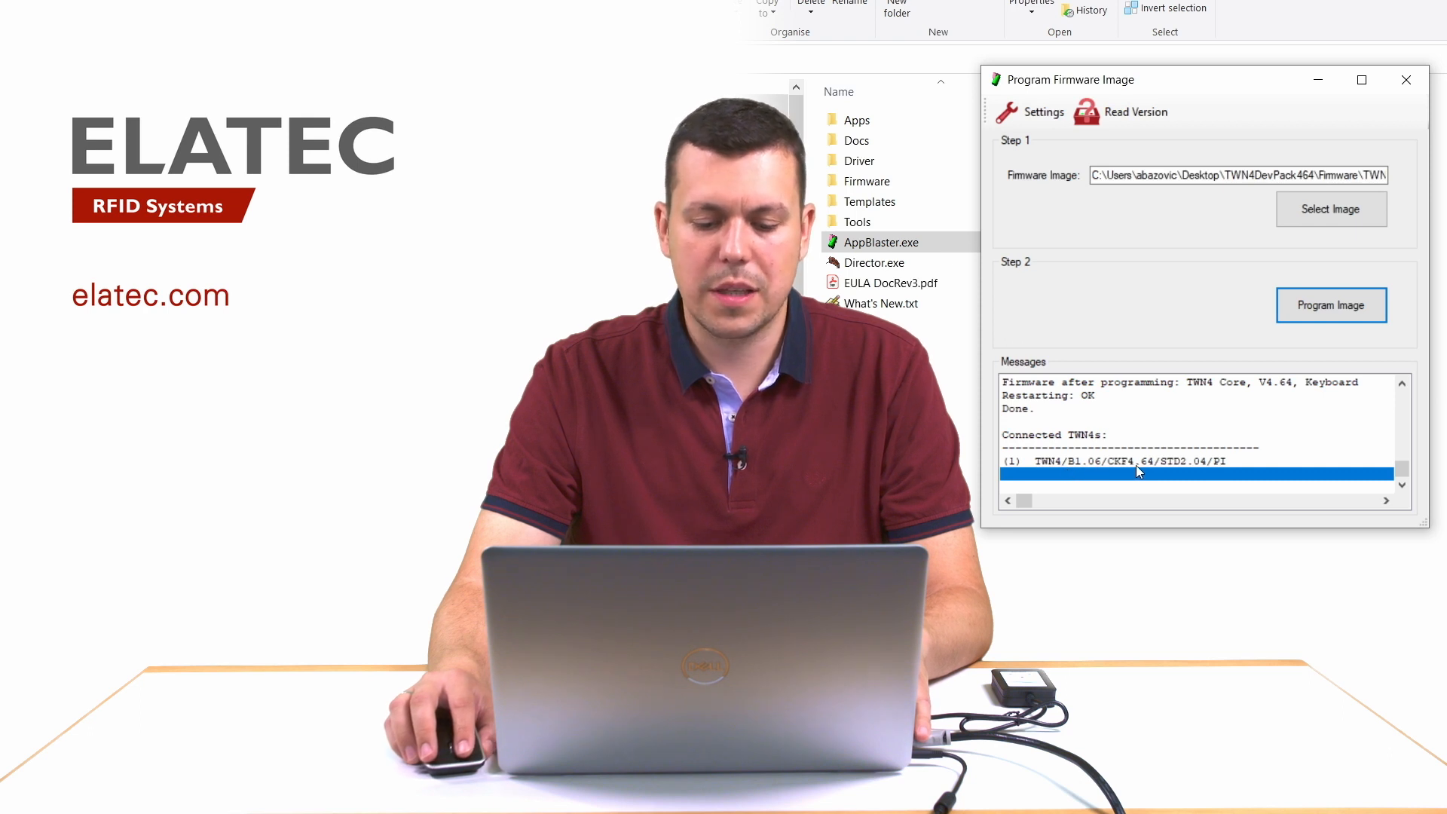